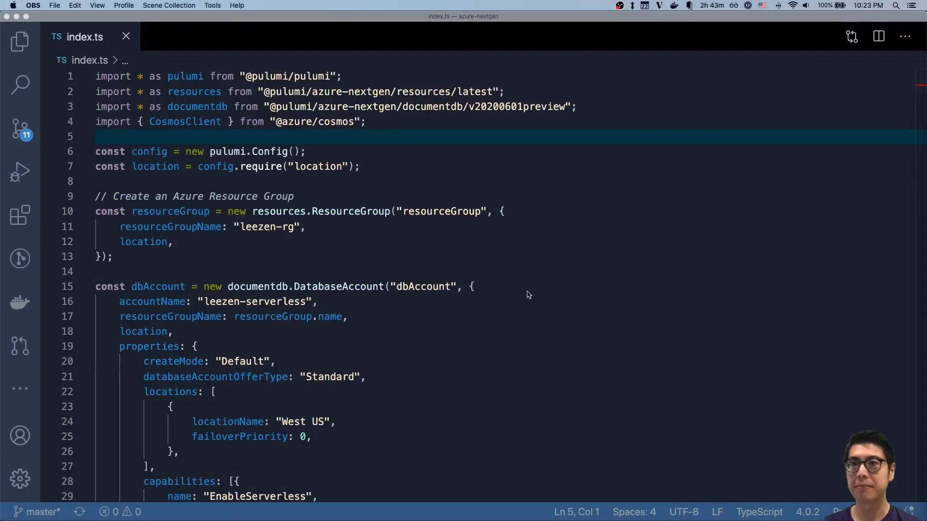
Review the Cosmos DB account code, highlighting the EnableServerless capability setting.
left_click(390, 286)
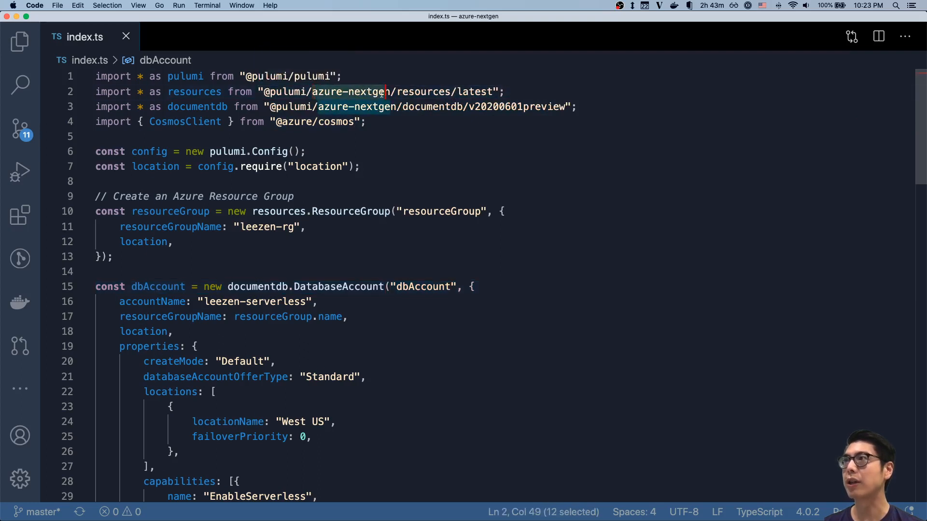
left_click(366, 121)
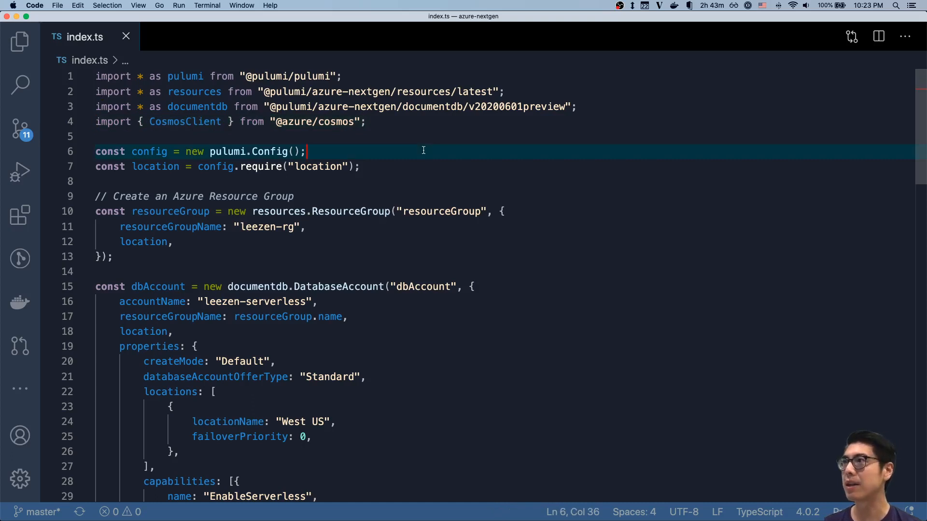
mouse_move(397, 181)
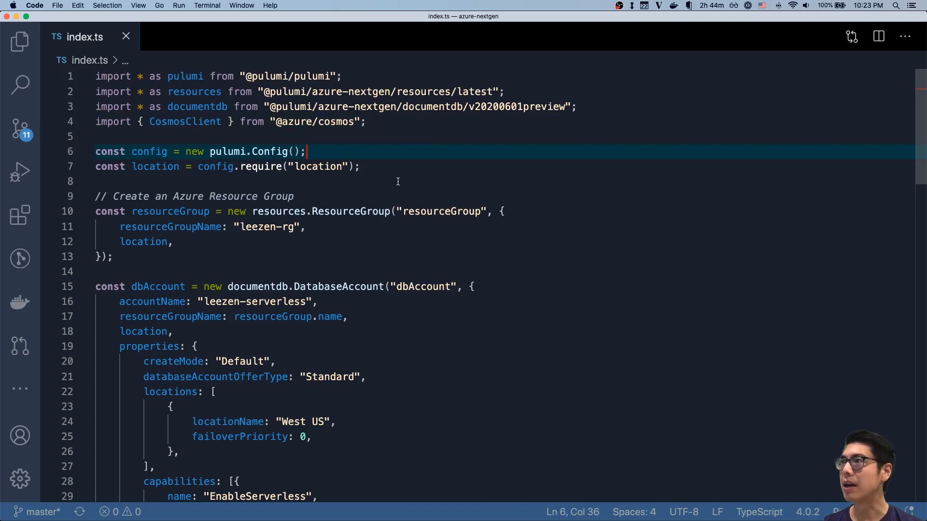
left_click(358, 272)
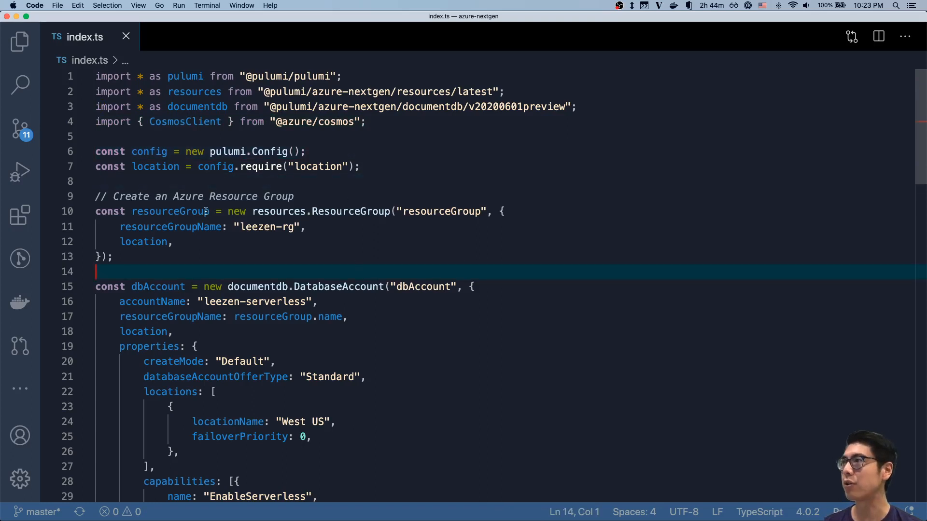
mouse_move(416, 300)
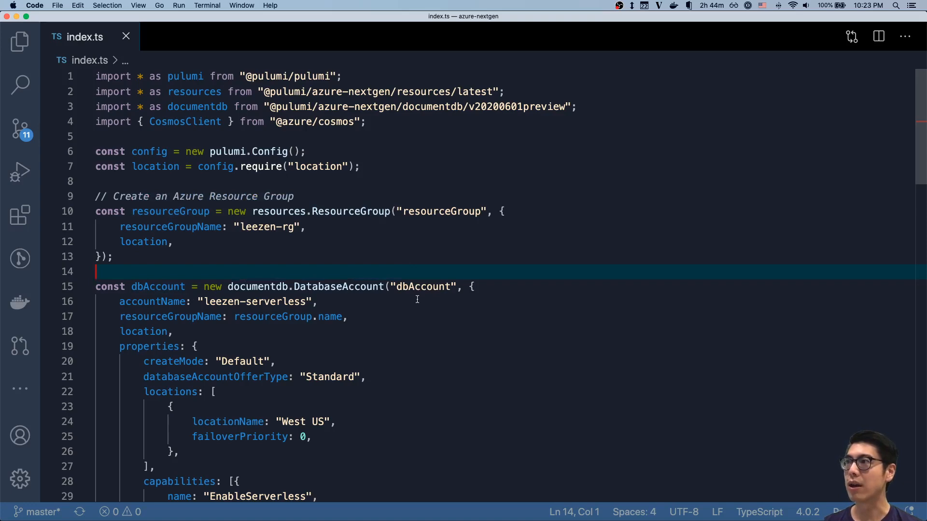
scroll("down", 3)
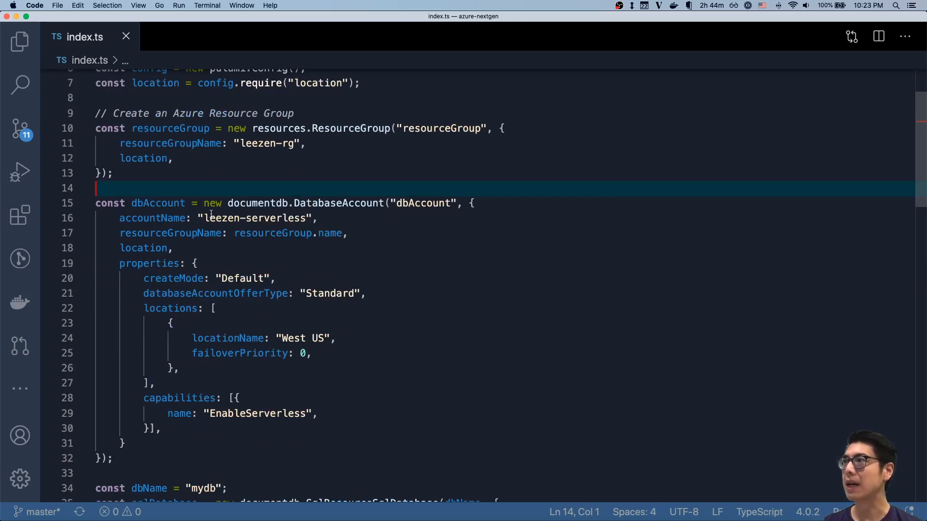
mouse_move(324, 349)
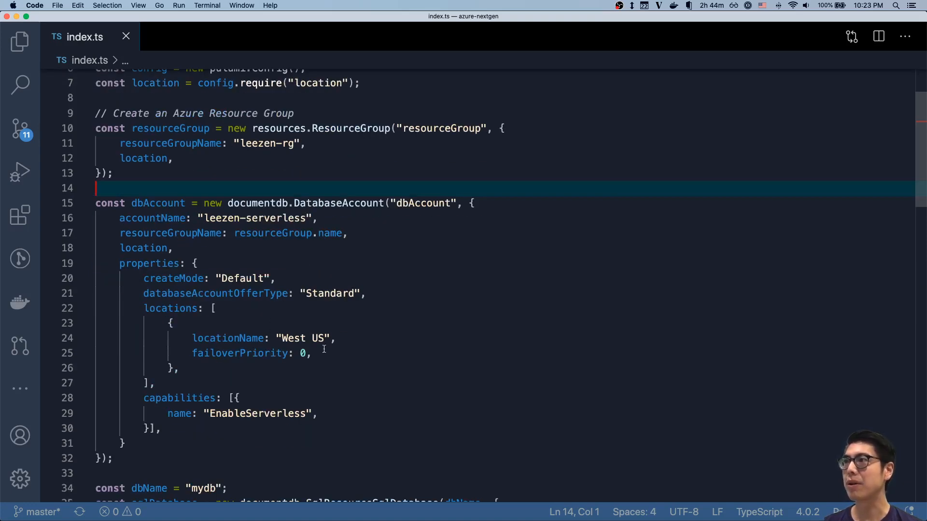
left_click(161, 428)
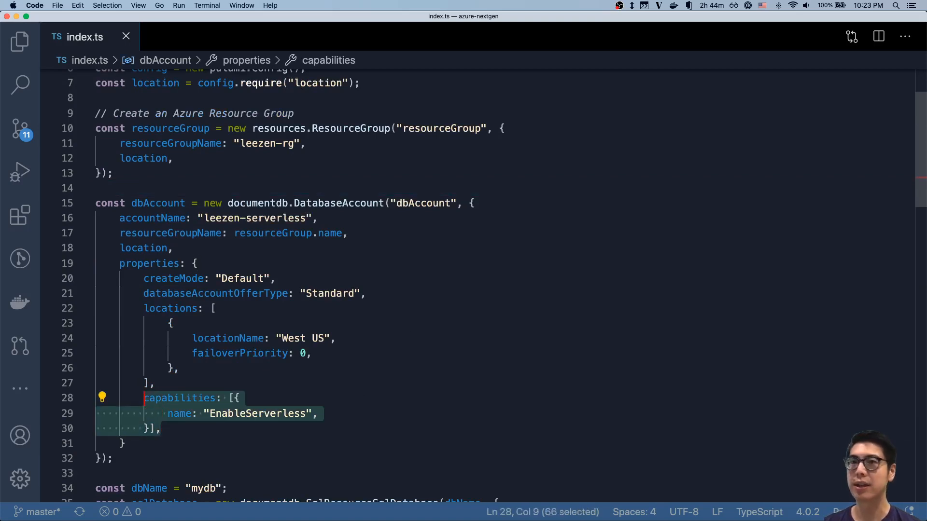
left_click(334, 397)
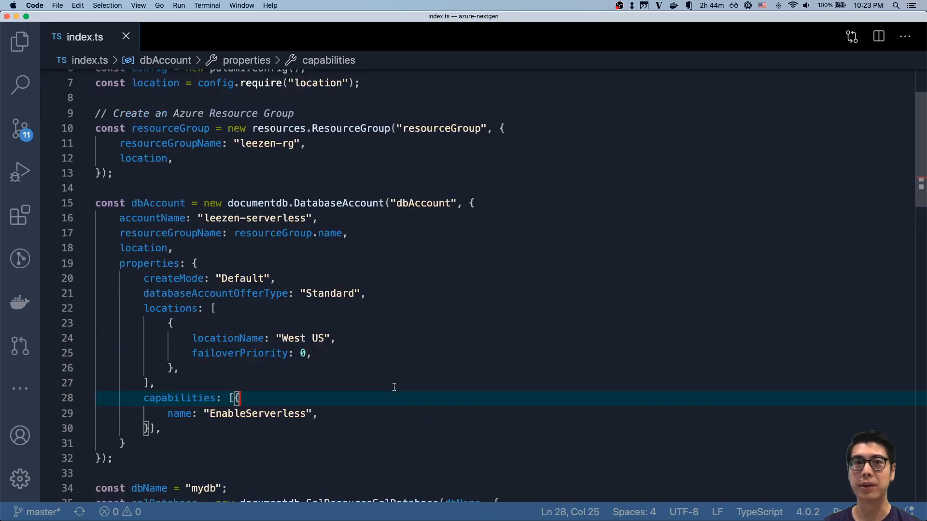
scroll("down", 3)
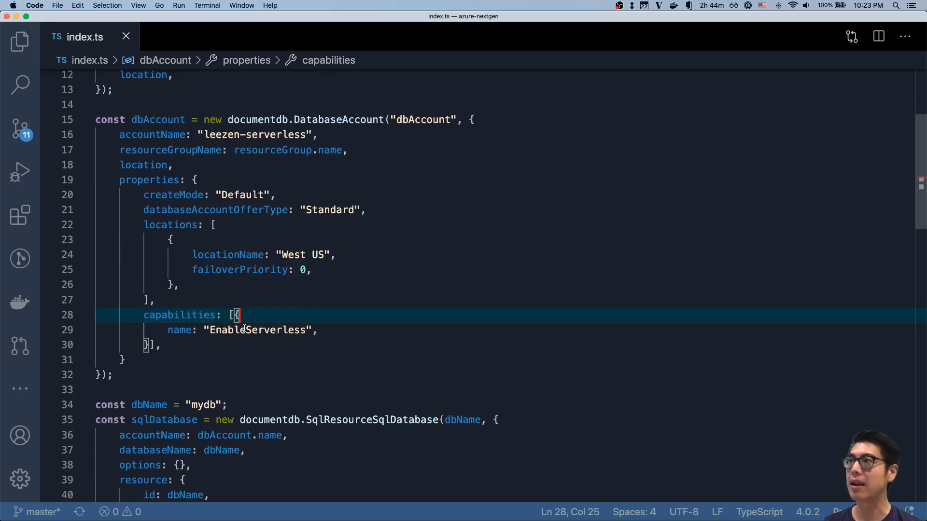
mouse_move(180, 315)
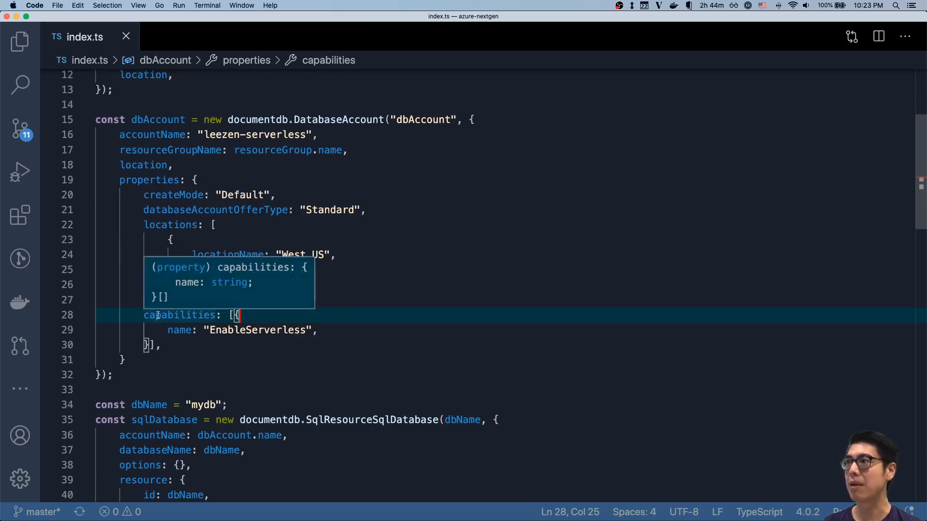
left_click(263, 329)
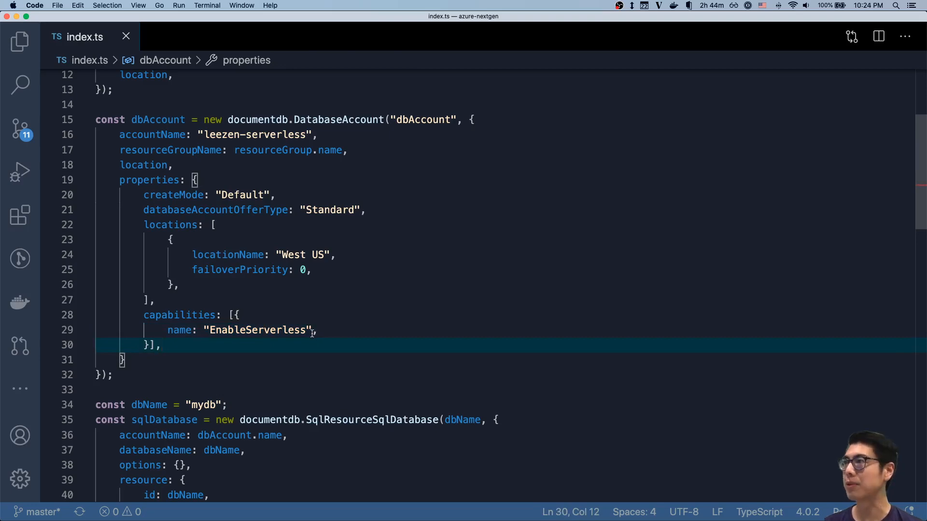
Scroll through index.ts to the primary connection string line.
scroll("down", 3)
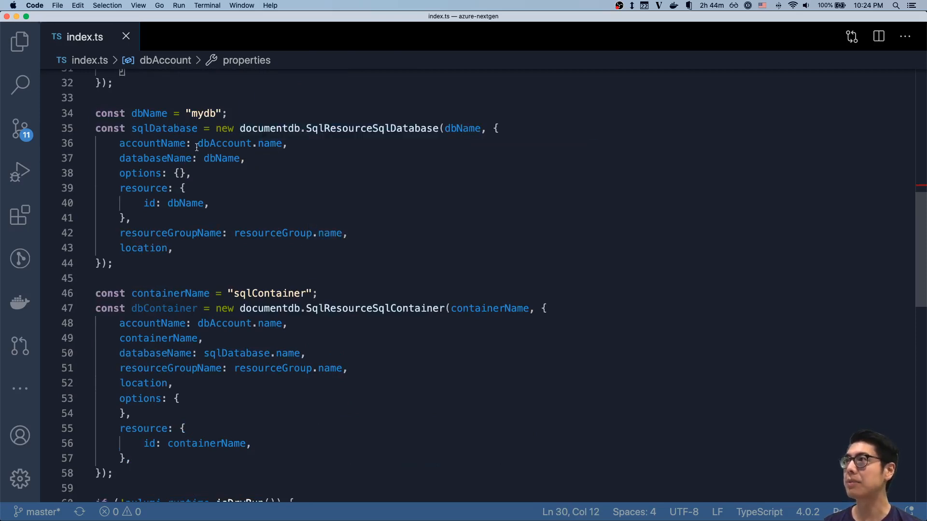
scroll("down", 3)
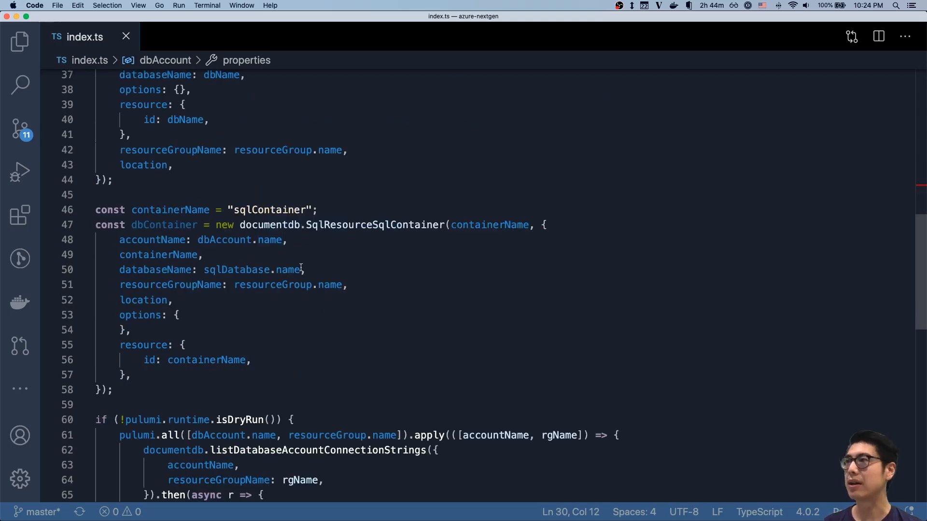
scroll("down", 3)
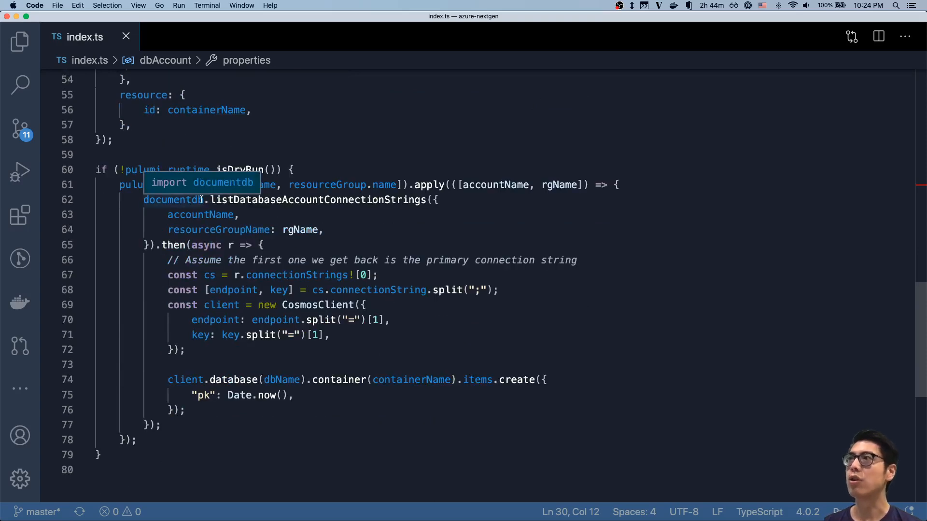
scroll("up", 3)
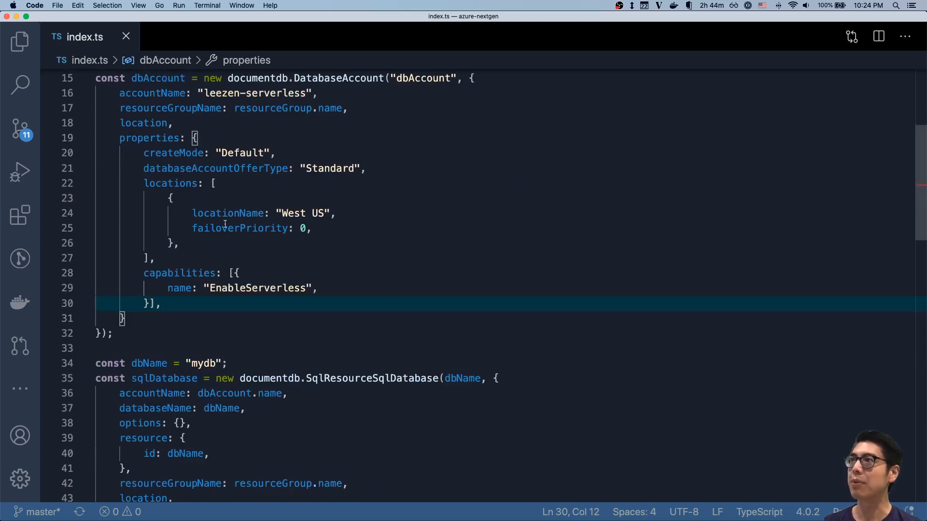
scroll("up", 3)
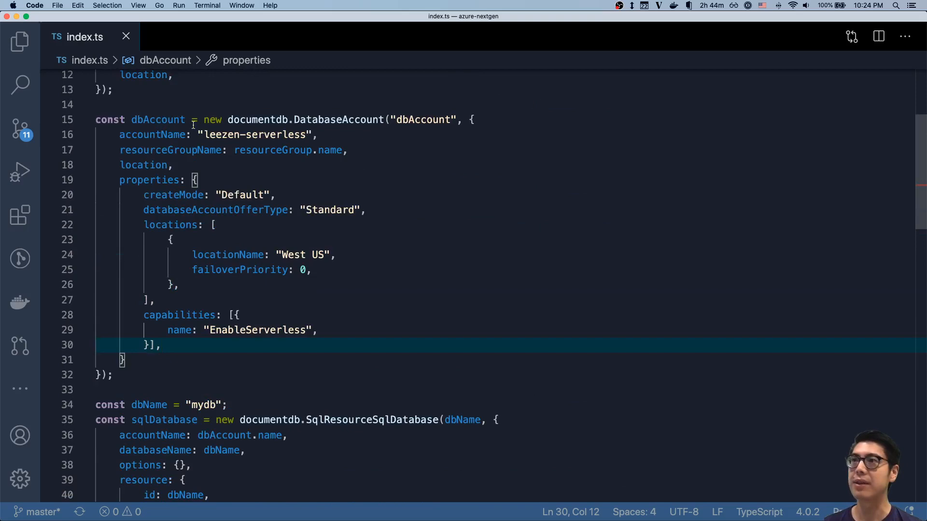
scroll("down", 3)
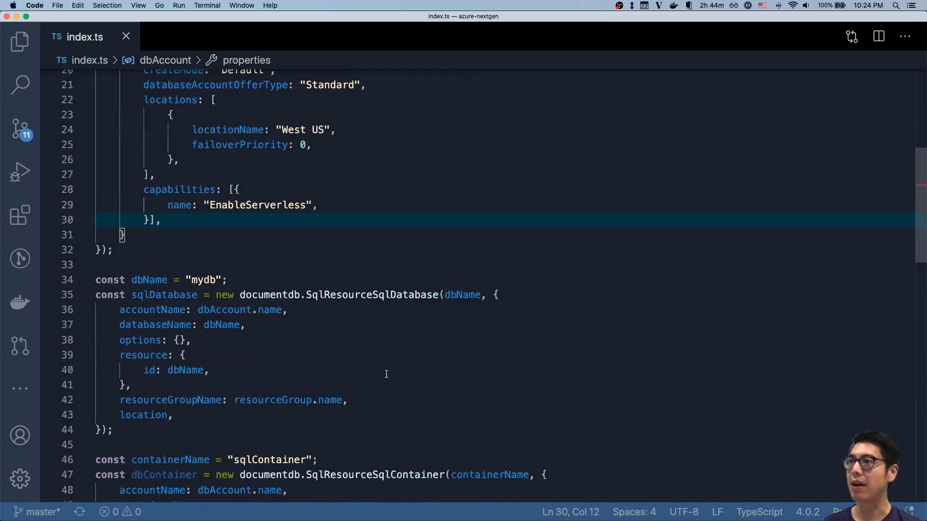
scroll("down", 3)
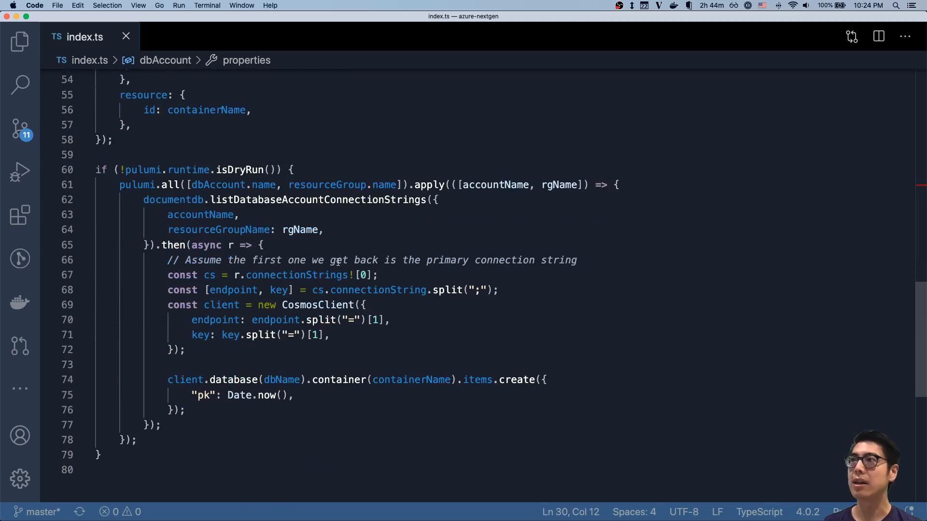
mouse_move(173, 200)
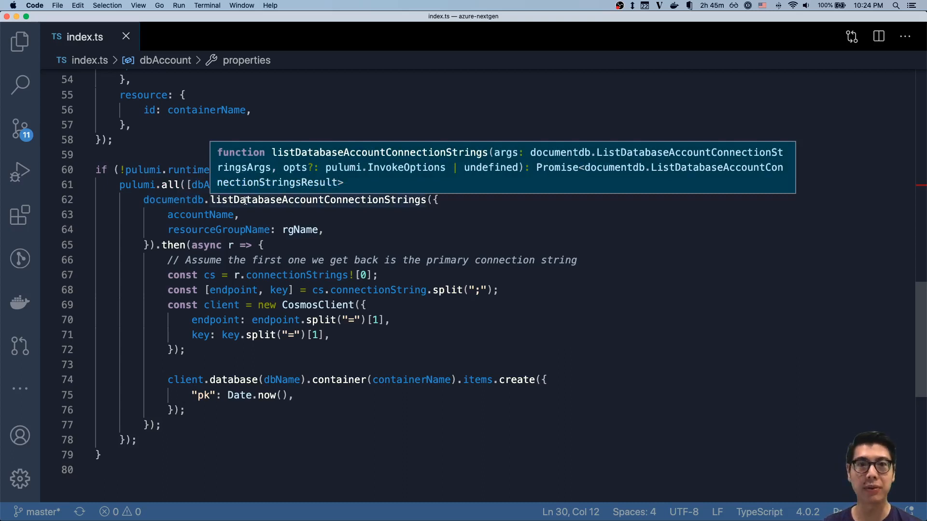
left_click(342, 200)
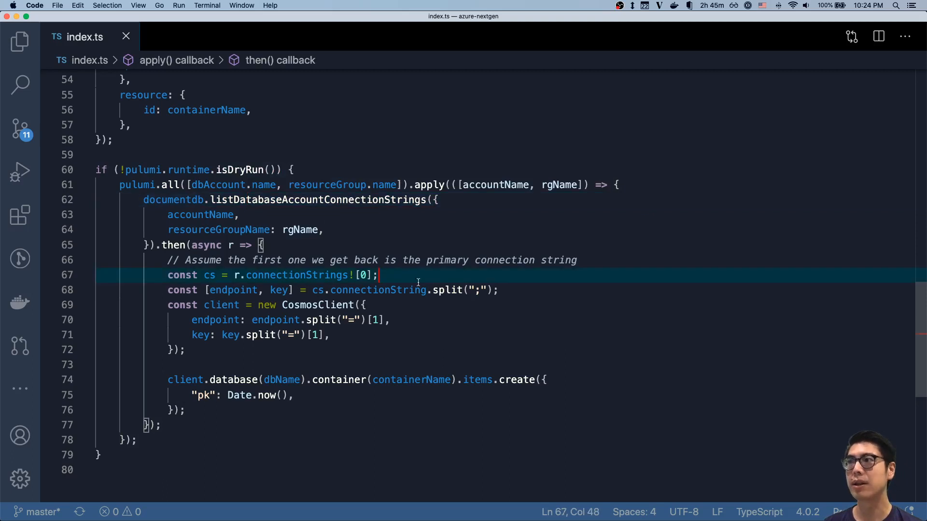
mouse_move(479, 298)
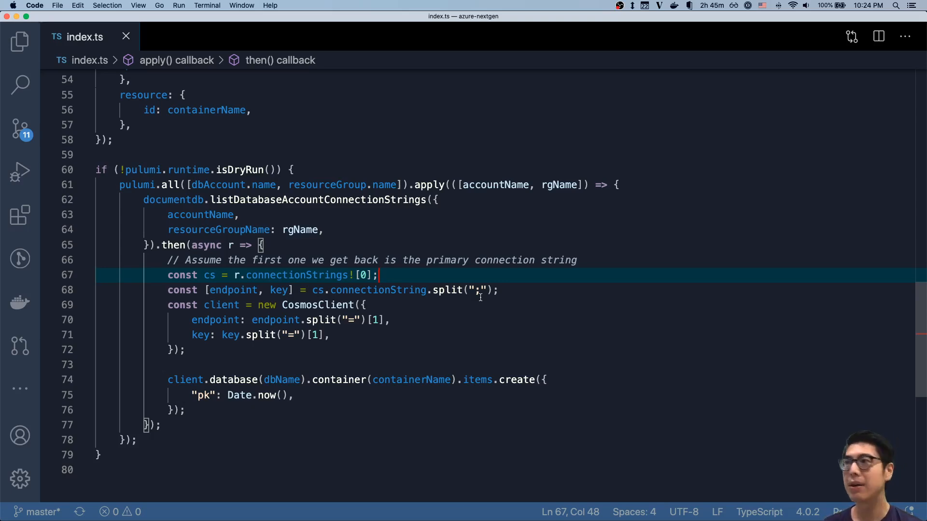
mouse_move(475, 299)
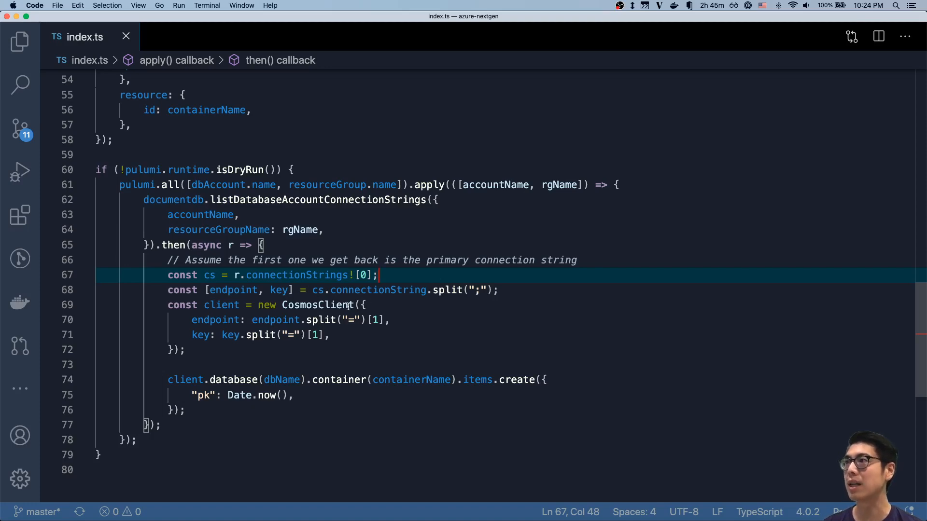
Point out the item's pk field and open the integrated terminal with Ctrl+`.
scroll("up", 3)
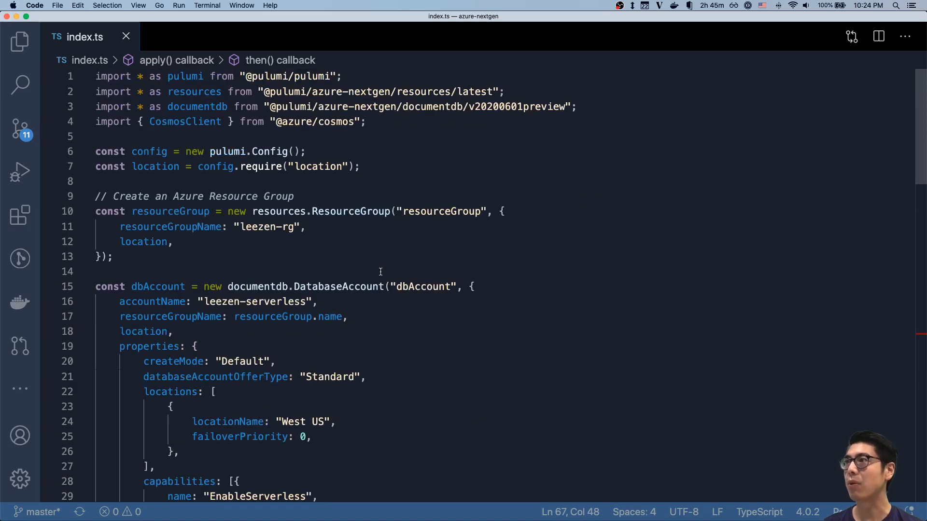
mouse_move(338, 338)
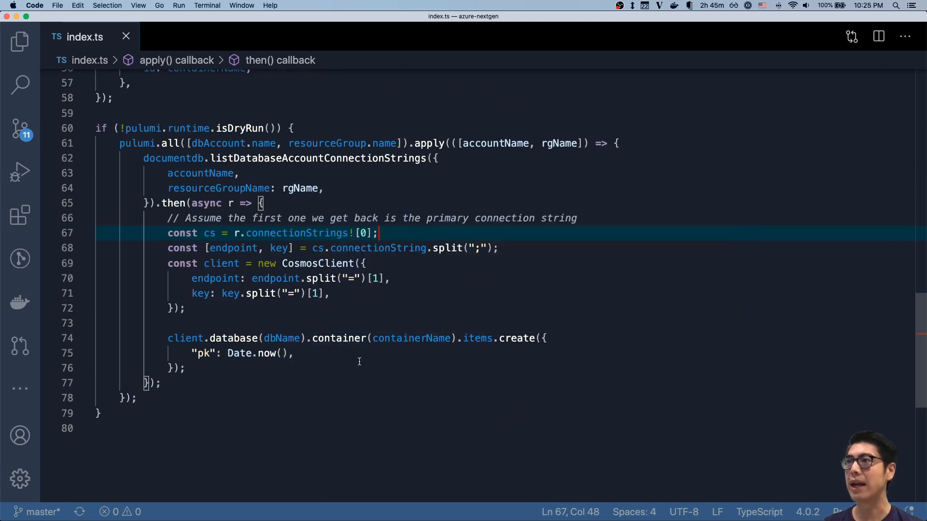
left_click(208, 353)
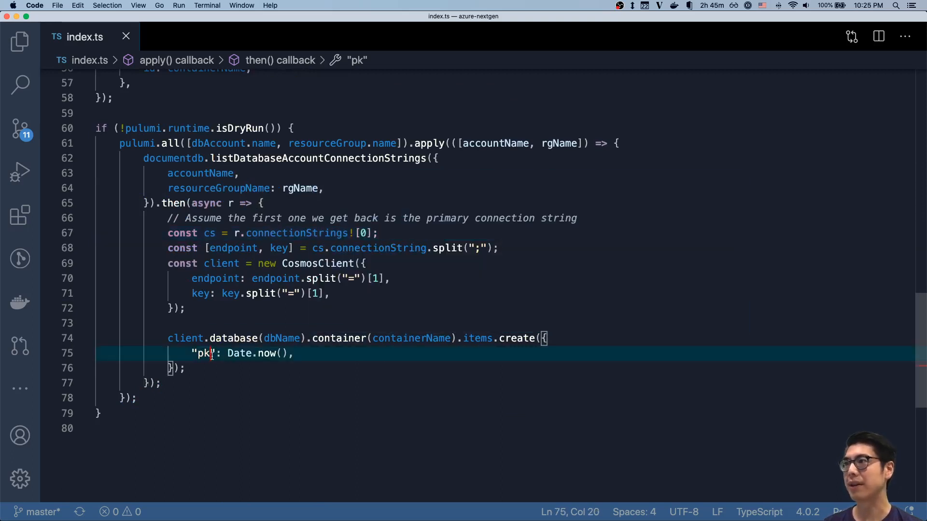
left_click(294, 353)
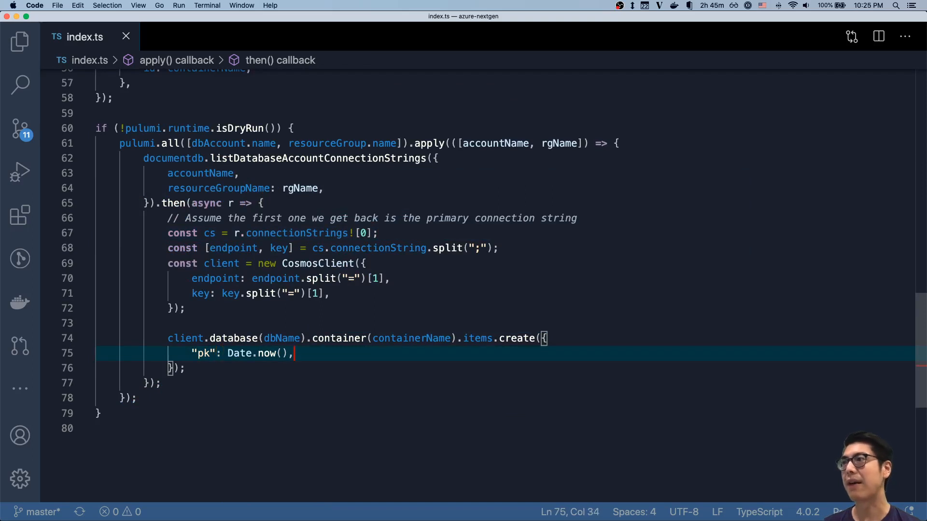
key("ctrl+`")
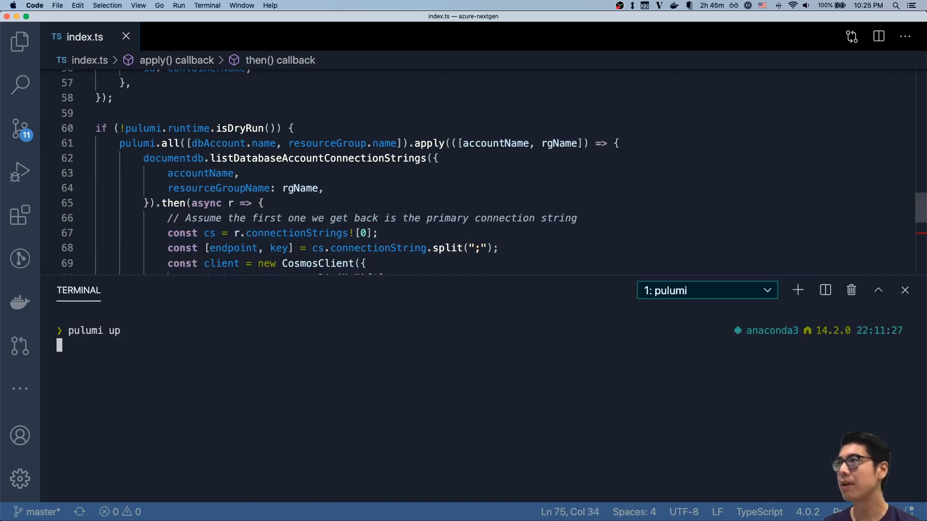
Run pulumi up for the dev stack and scroll the code while the preview runs.
key("Return")
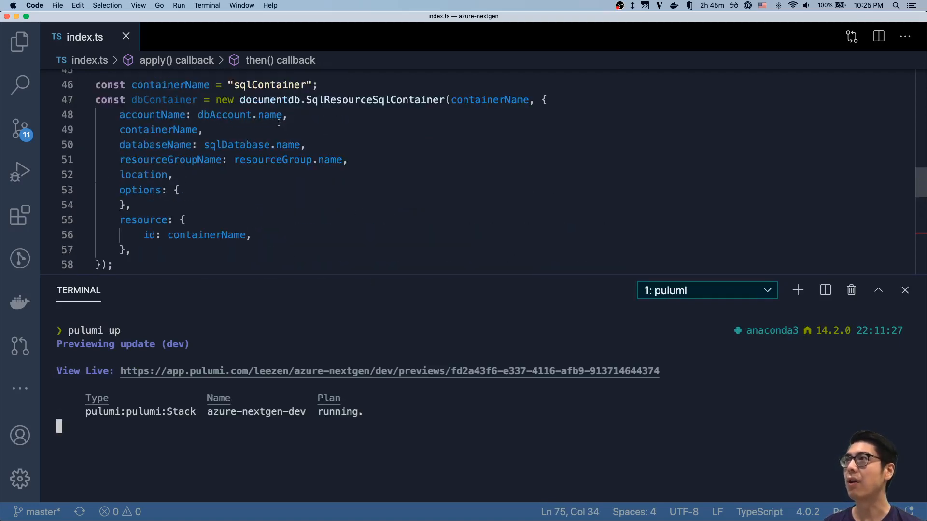
scroll("down", 3)
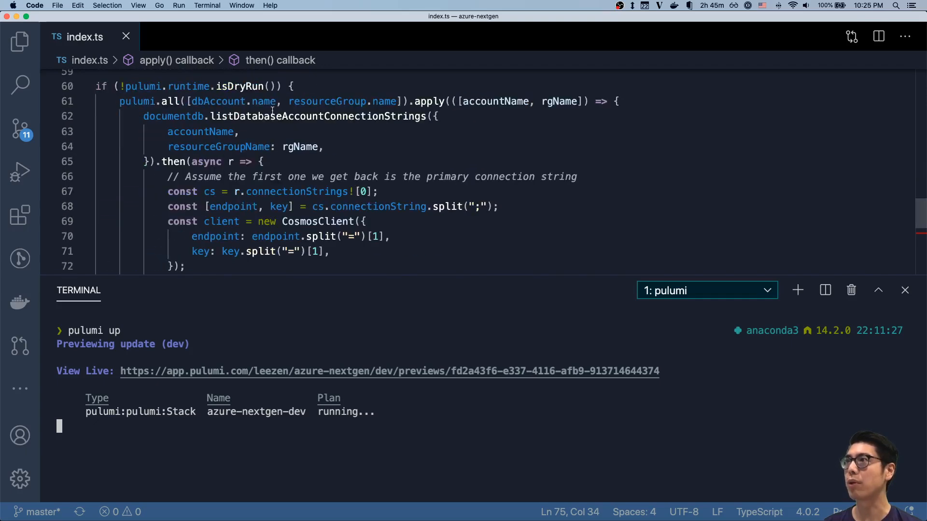
scroll("down", 3)
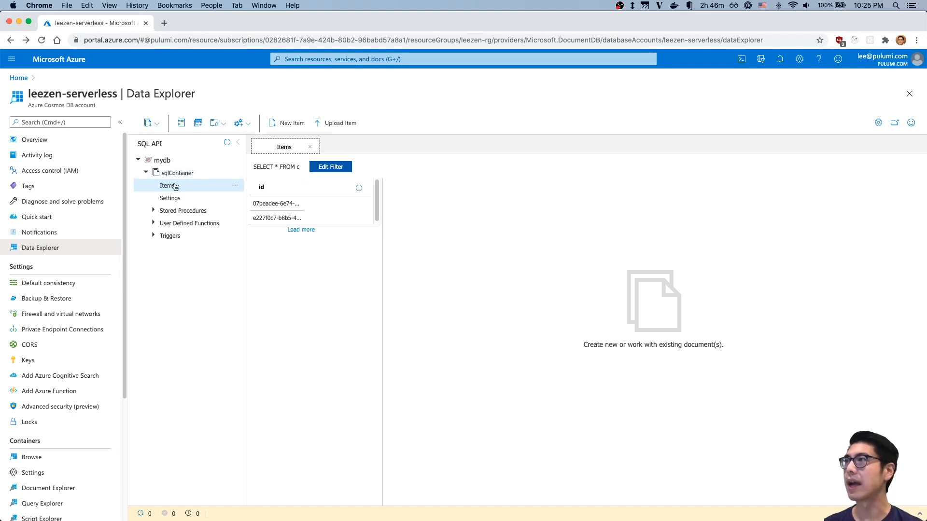
mouse_move(82, 88)
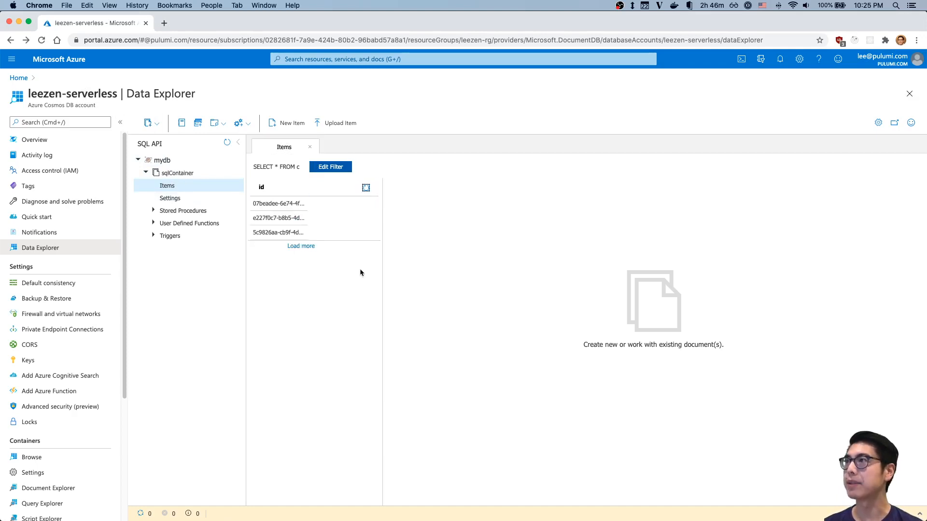
Refresh the sqlContainer items and open the new item's JSON with its pk timestamp.
left_click(278, 232)
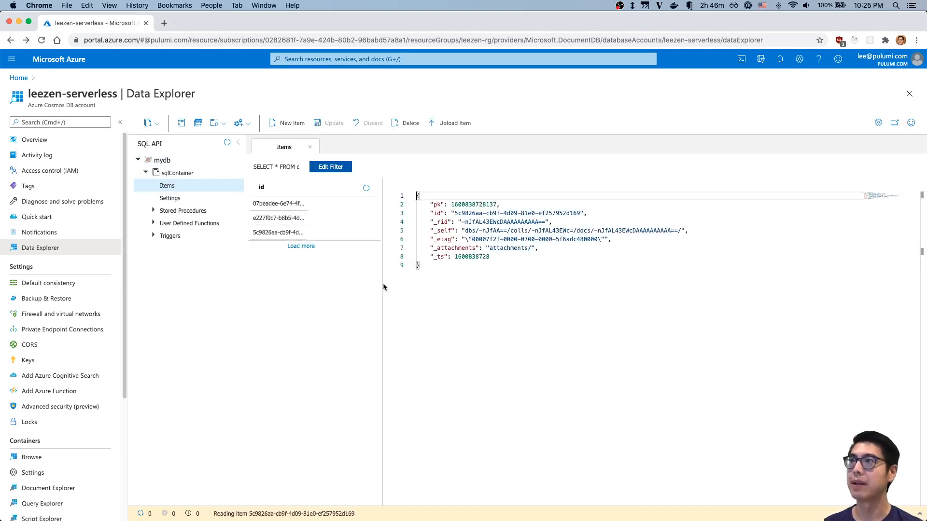
double_click(473, 205)
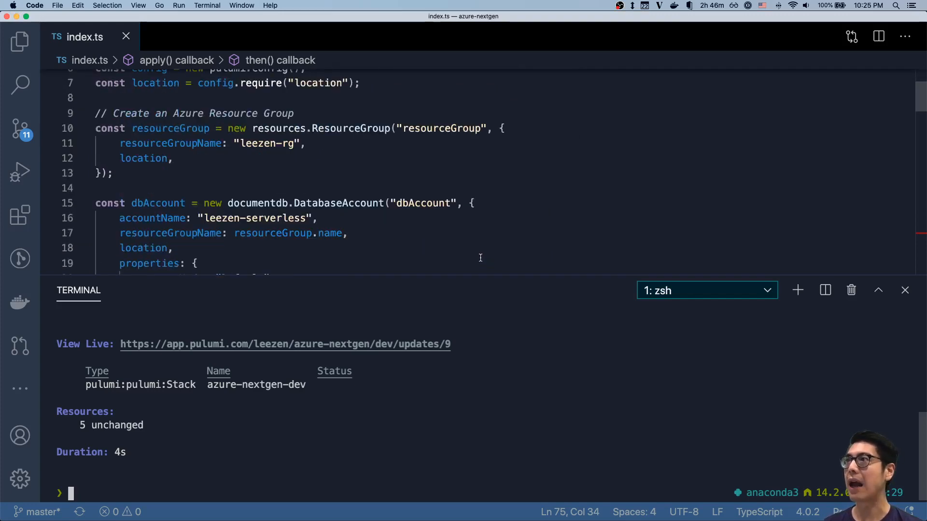
scroll("down", 3)
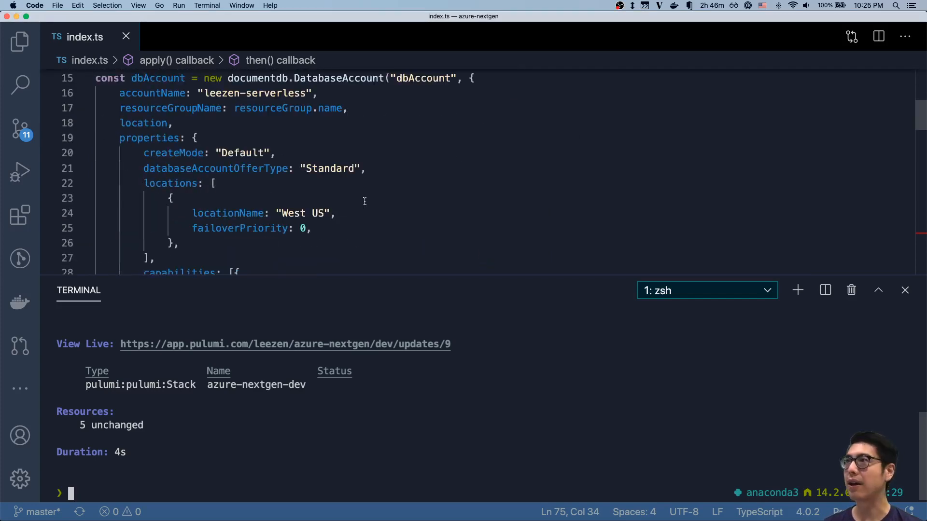
scroll("down", 3)
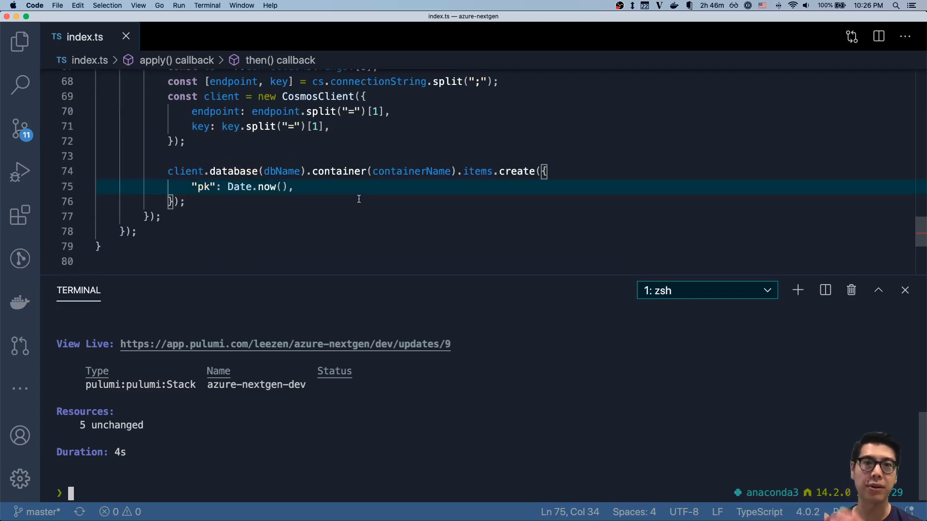